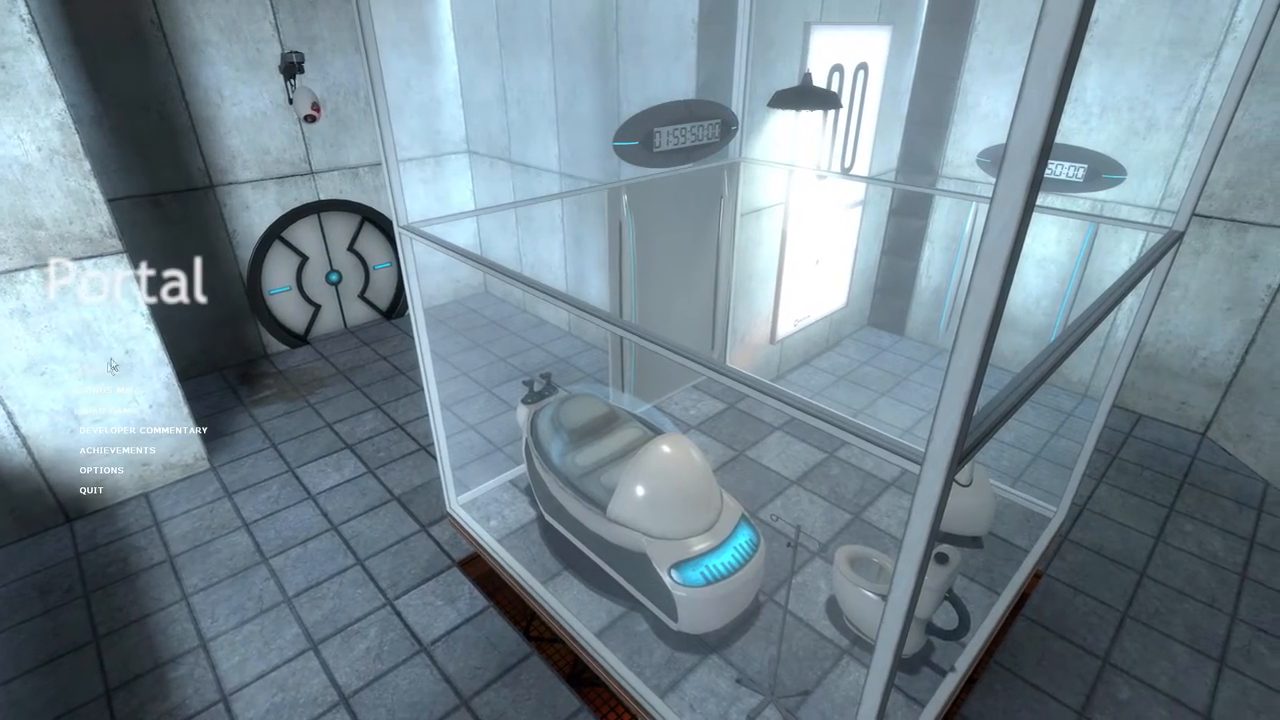
Start a new game from Chapter 1 via the main menu's chapter selection
left_click(104, 369)
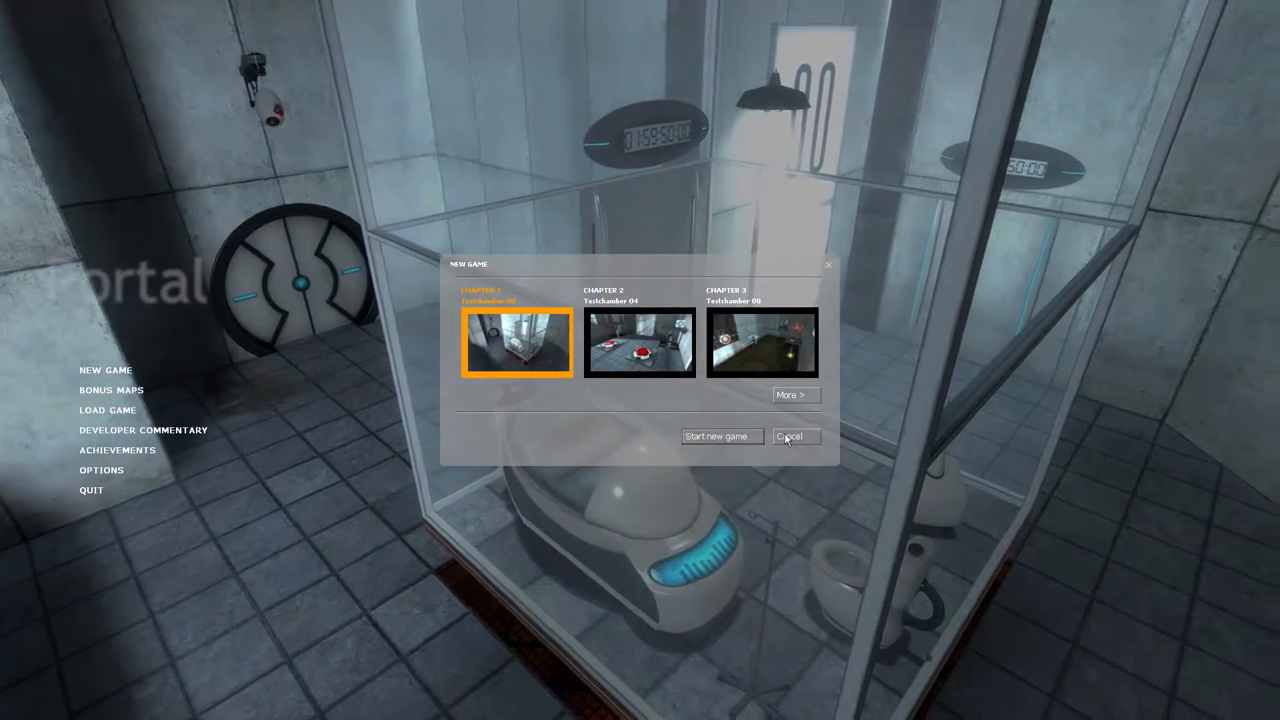
left_click(721, 436)
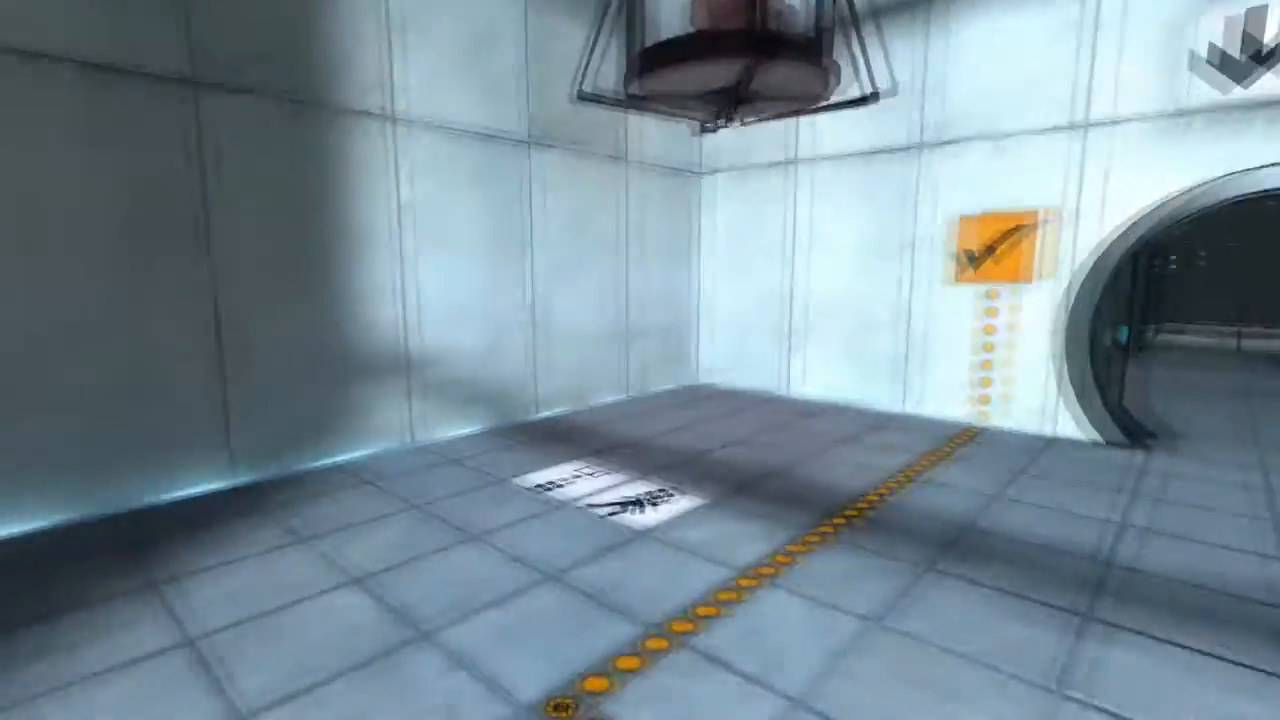
mouse_move(640, 360)
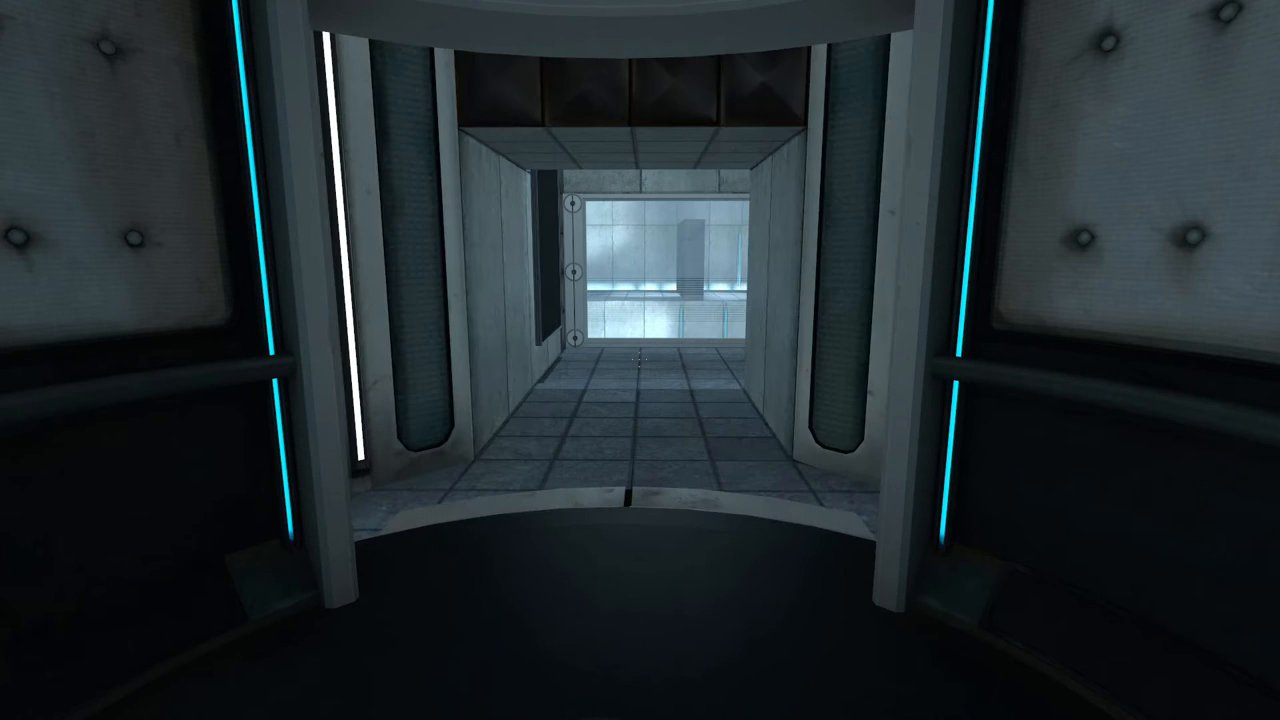
mouse_move(640, 360)
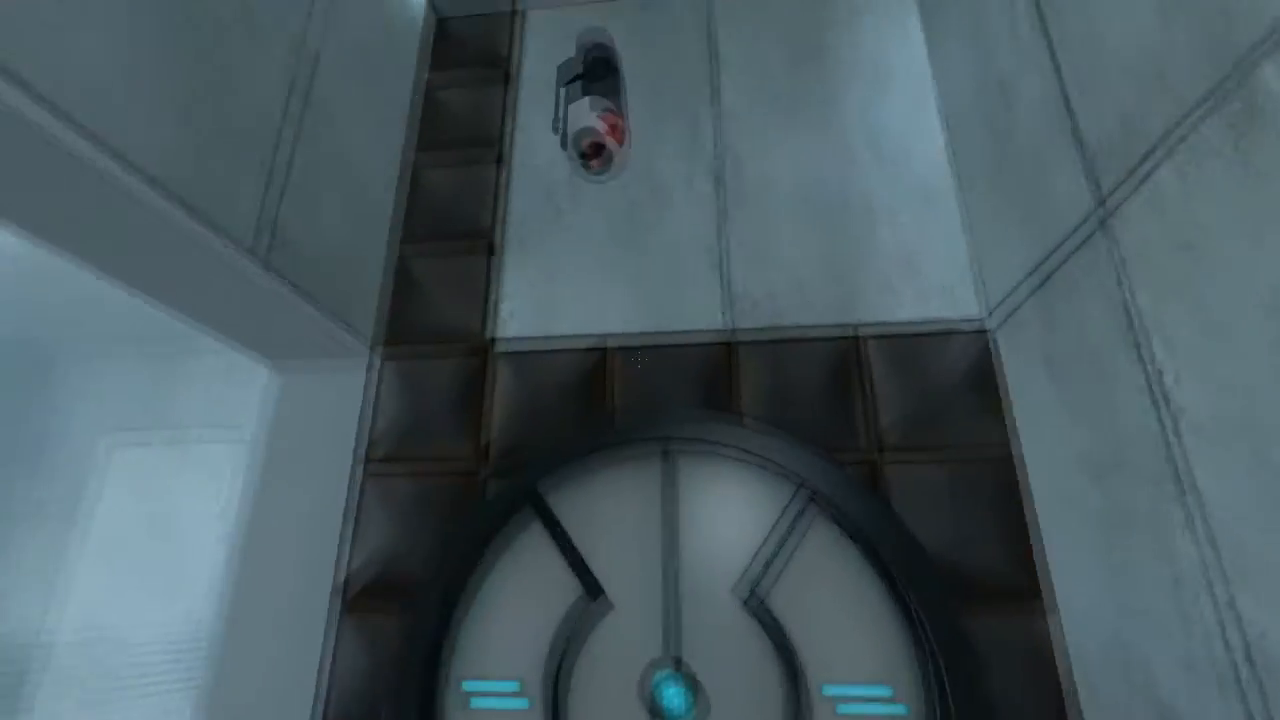
mouse_move(640, 360)
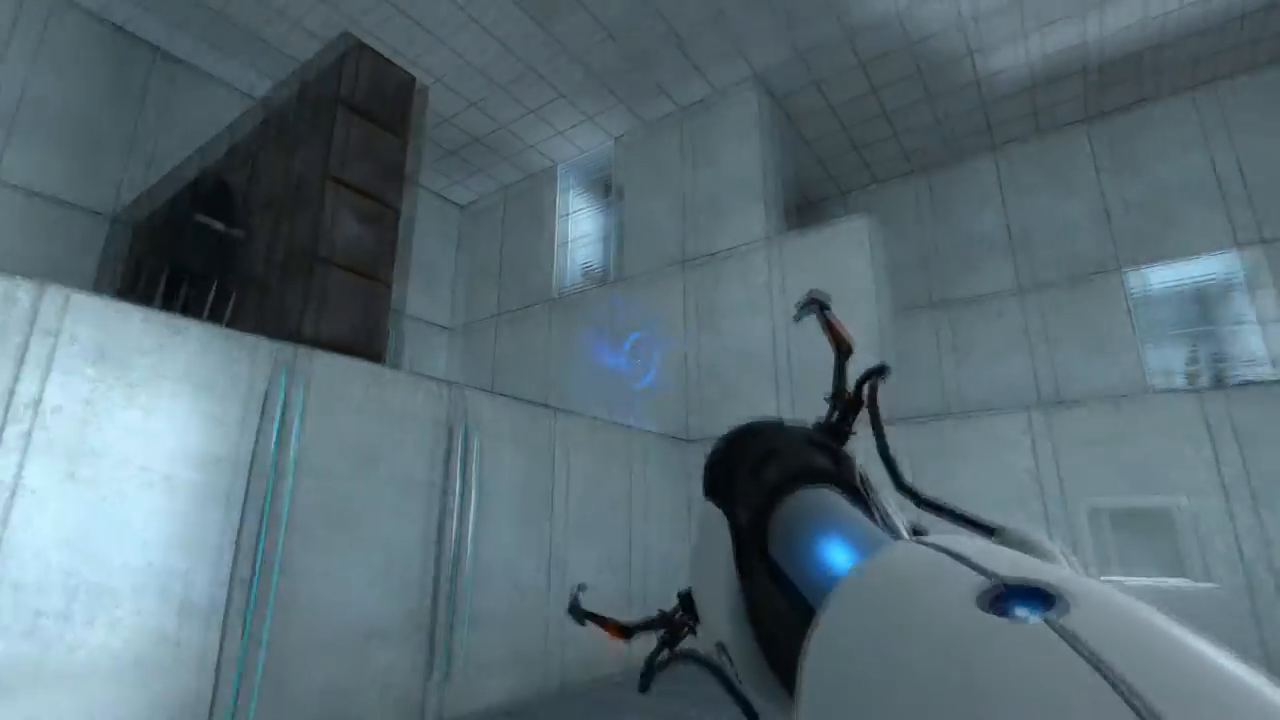
Fire a blue portal onto the chamber wall, opening a view into another area
left_click(640, 360)
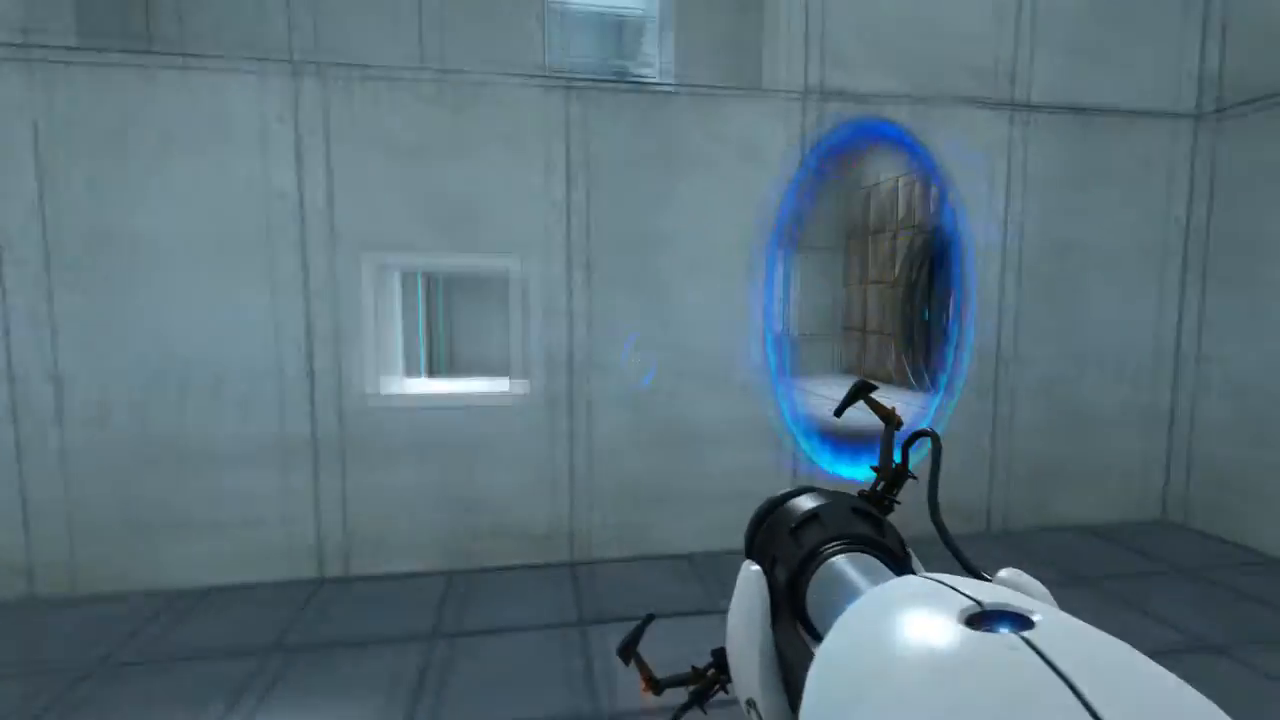
mouse_move(640, 360)
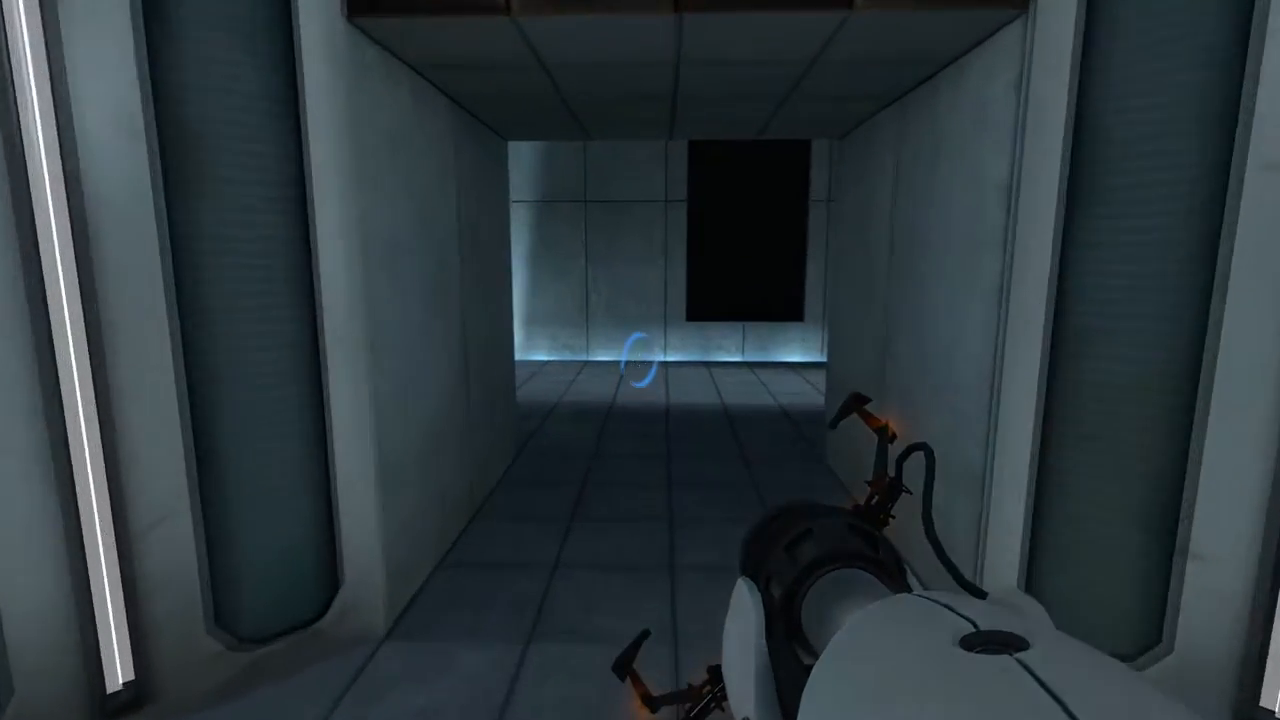
mouse_move(640, 360)
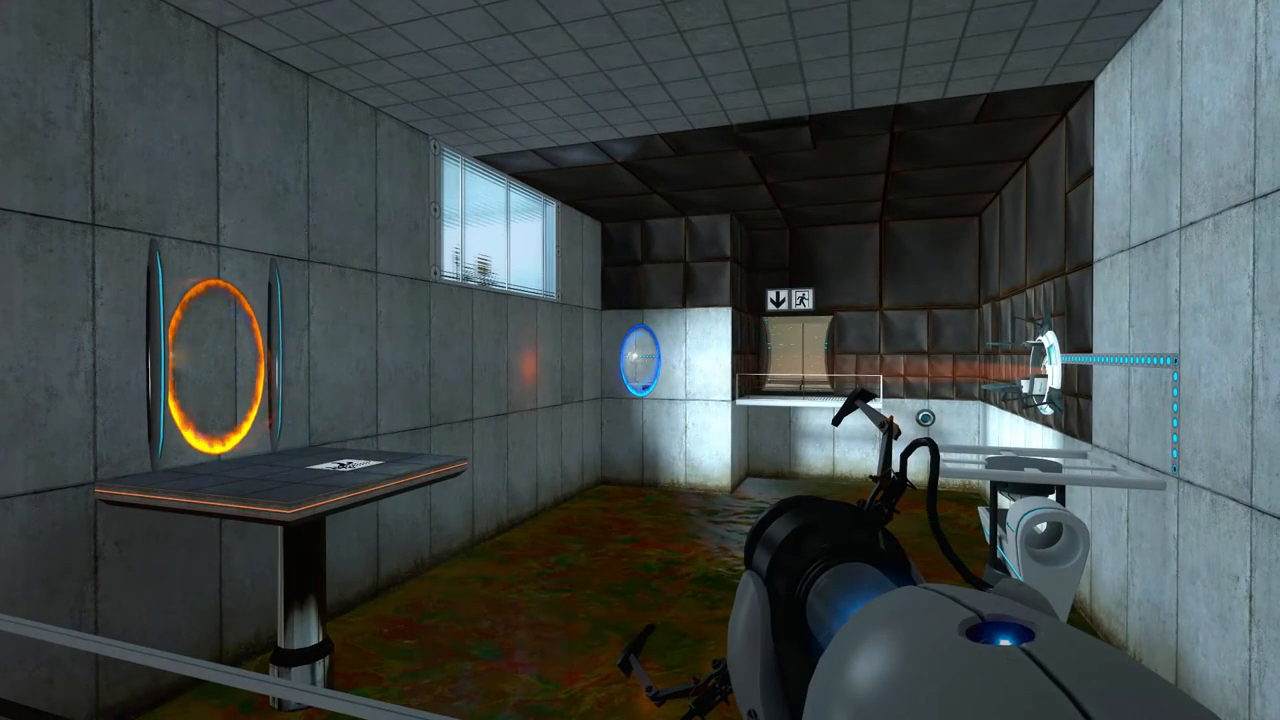
mouse_move(900, 360)
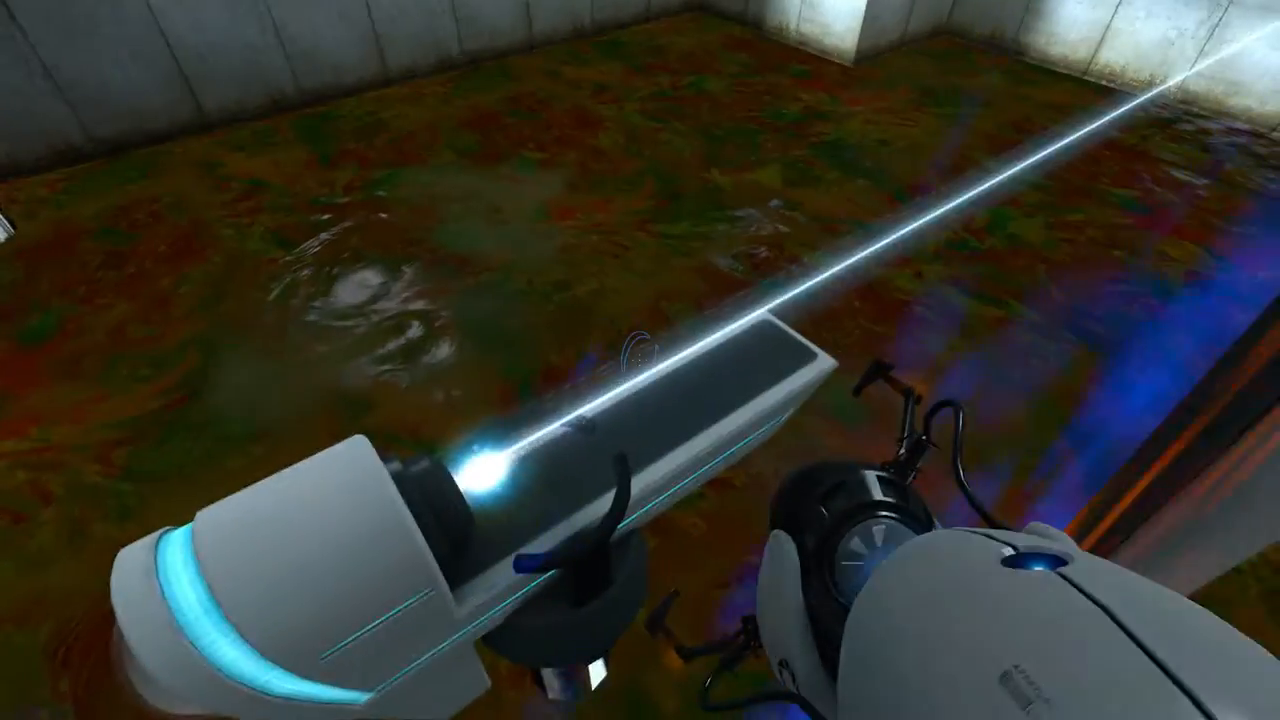
mouse_move(640, 360)
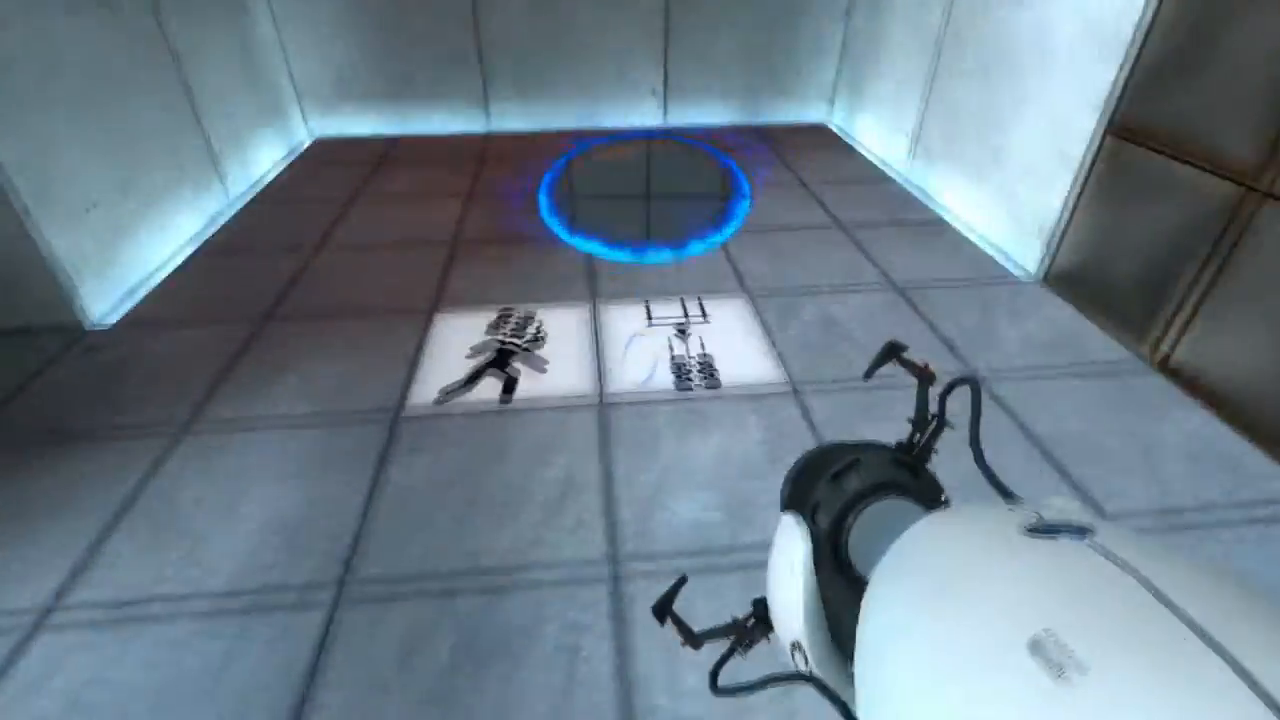
mouse_move(640, 360)
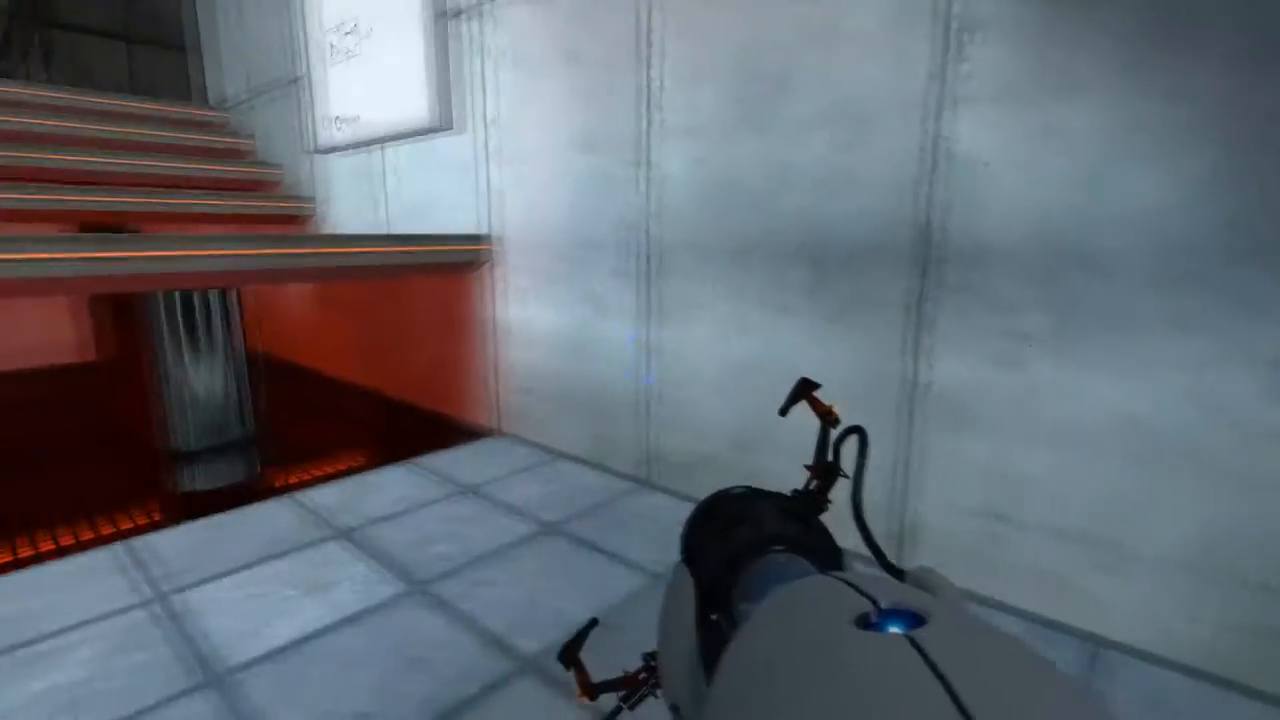
mouse_move(640, 360)
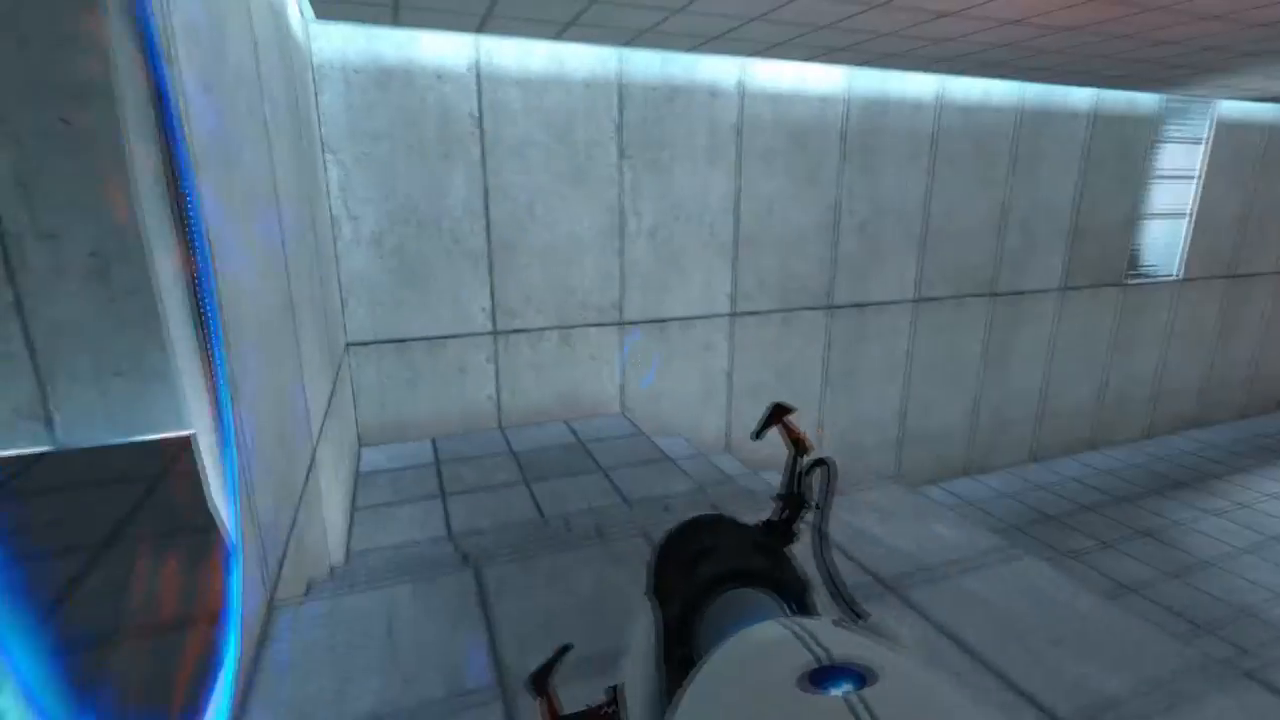
mouse_move(640, 360)
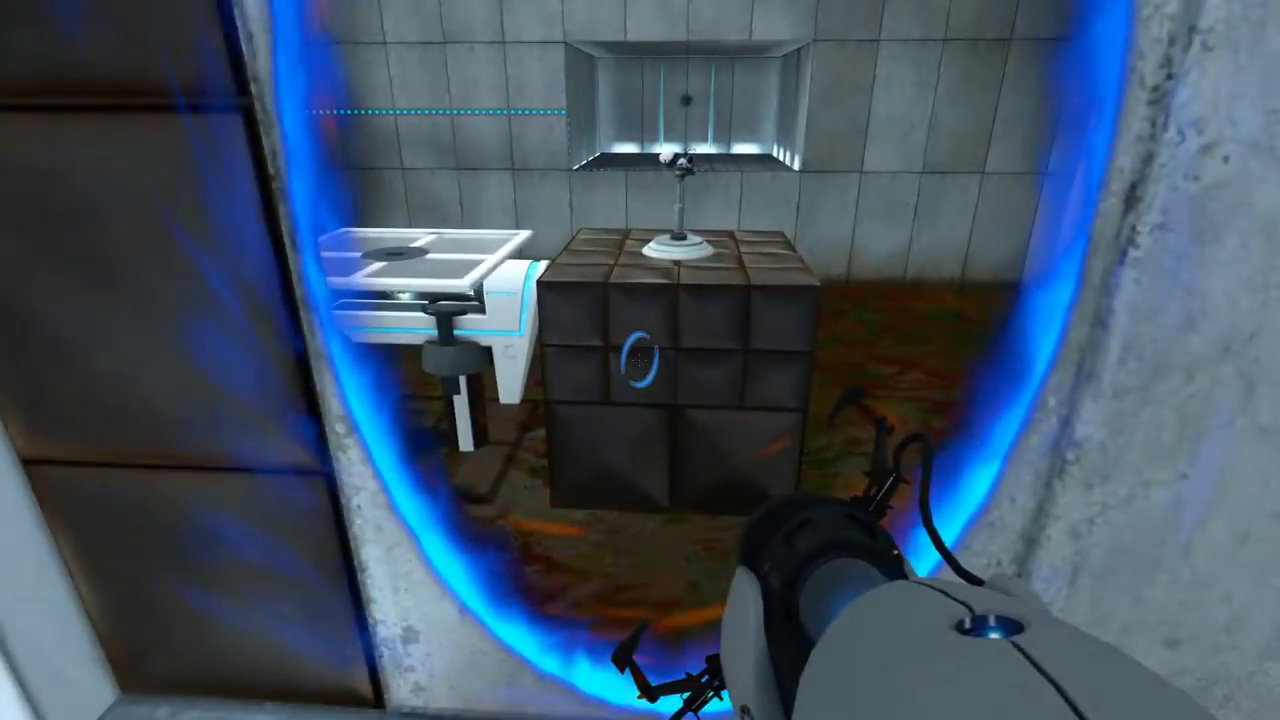
Fire the portal gun into the chamber holding the Weighted Storage Cube and floor button
left_click(640, 360)
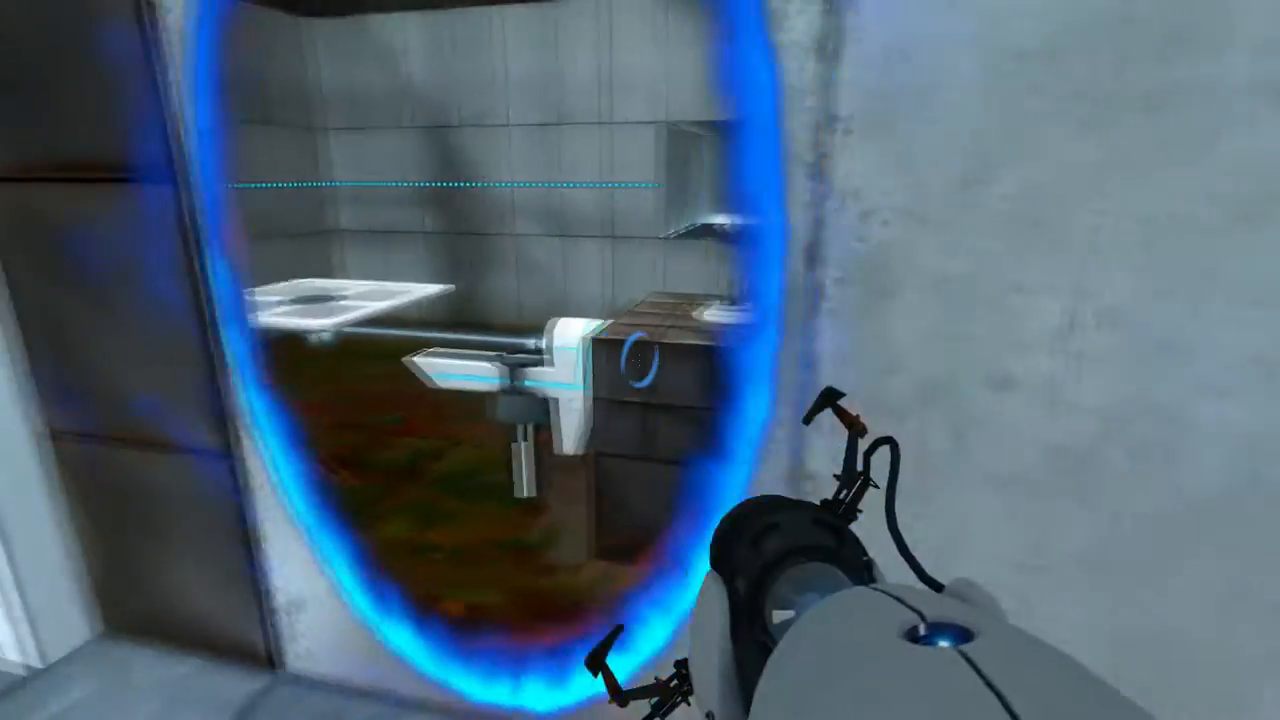
mouse_move(640, 360)
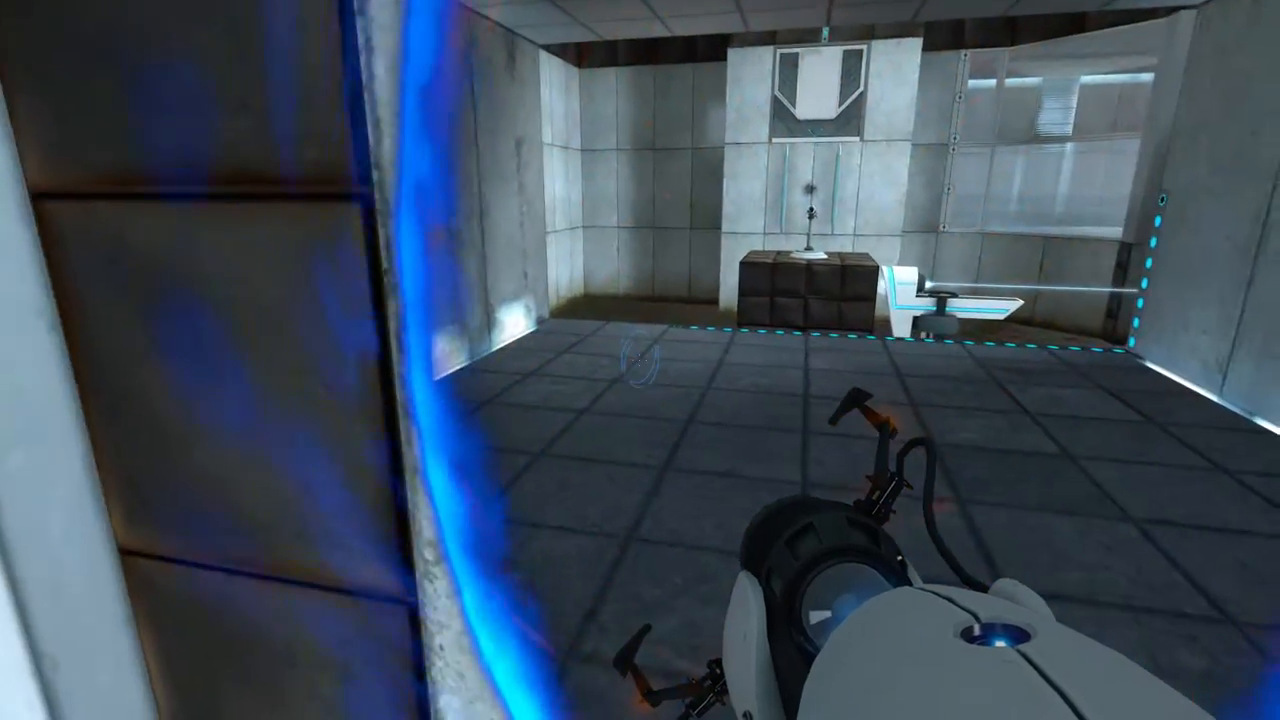
mouse_move(640, 360)
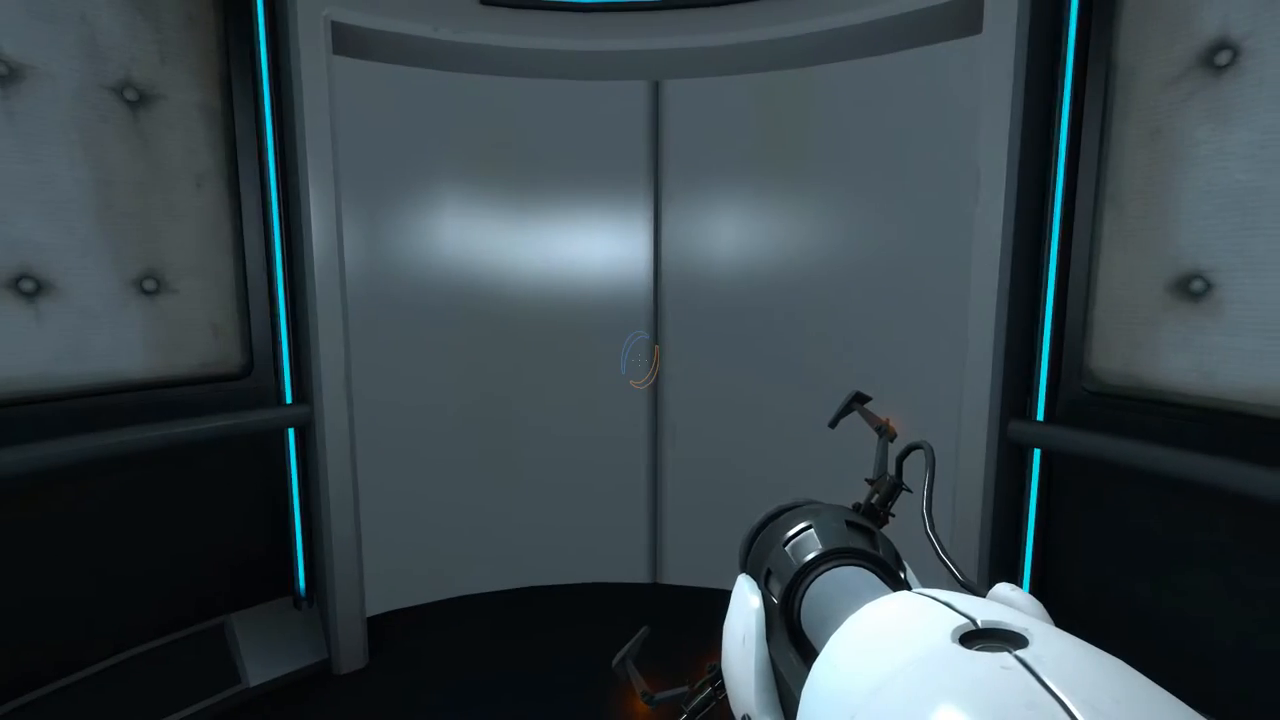
Pause the game inside the exit elevator, showing resume, save, load and quit options
key("Escape")
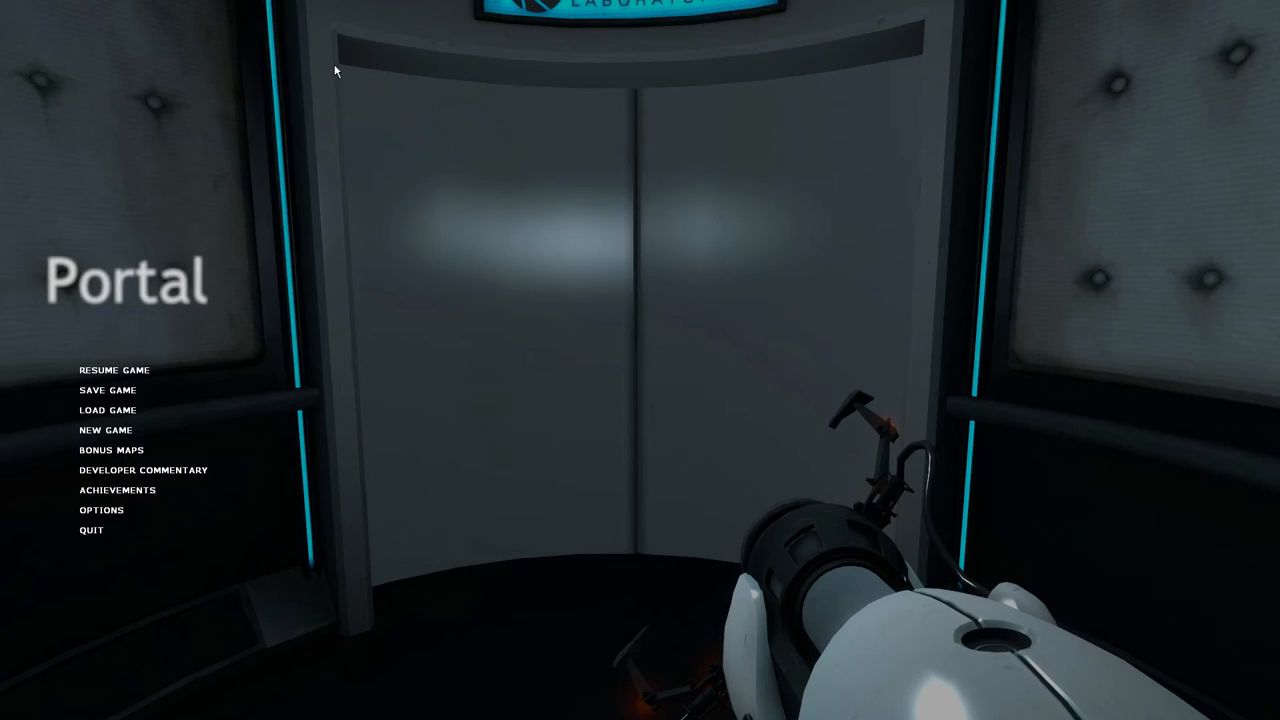